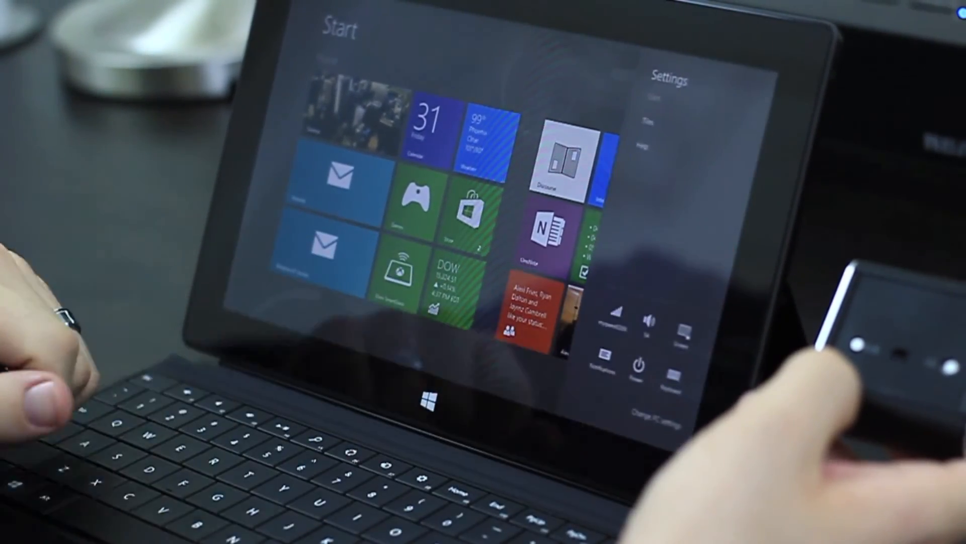
Step: Open the full PC settings app, confirm Bluetooth is on, and go to Devices
left_click(643, 409)
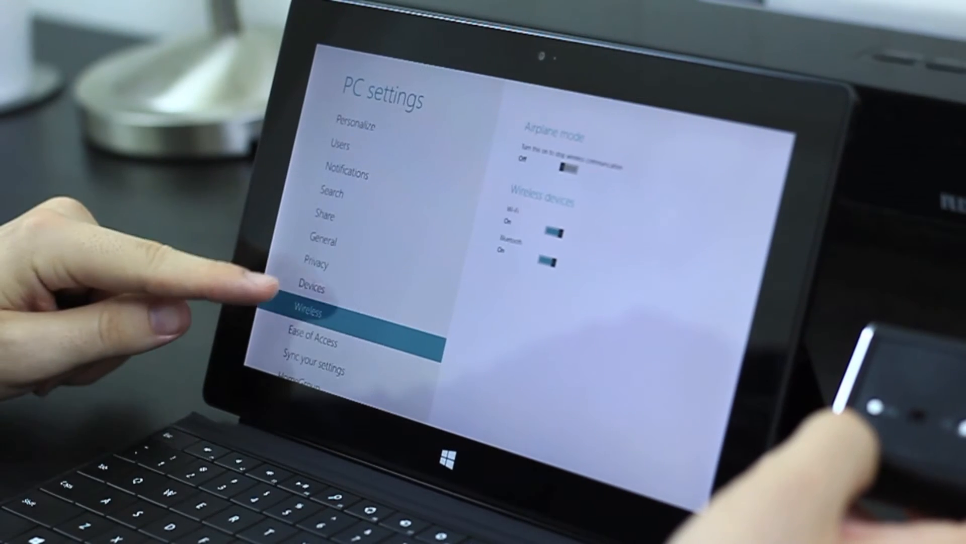
left_click(311, 289)
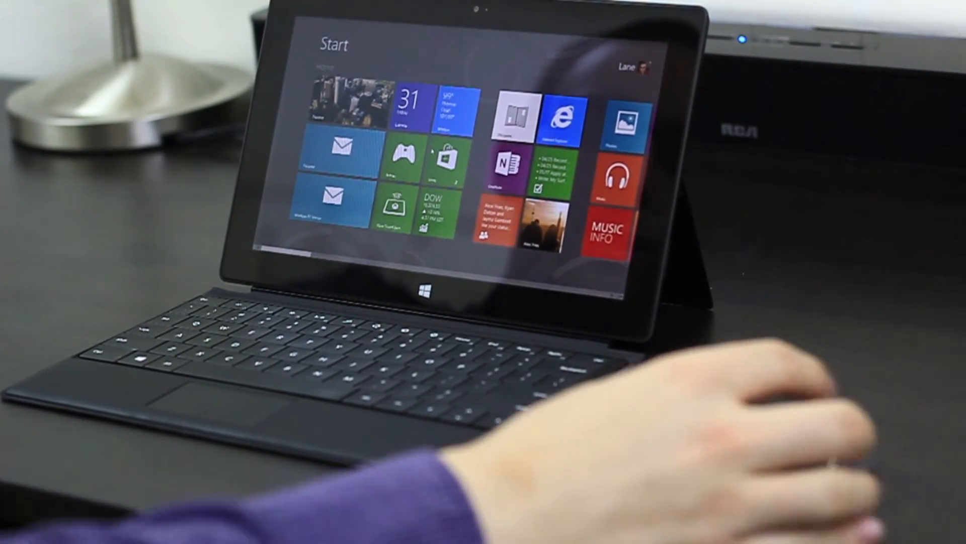
Step: Scroll the Start screen right with the Wedge mouse to reveal Netflix and News Bento tiles
scroll("right", 3)
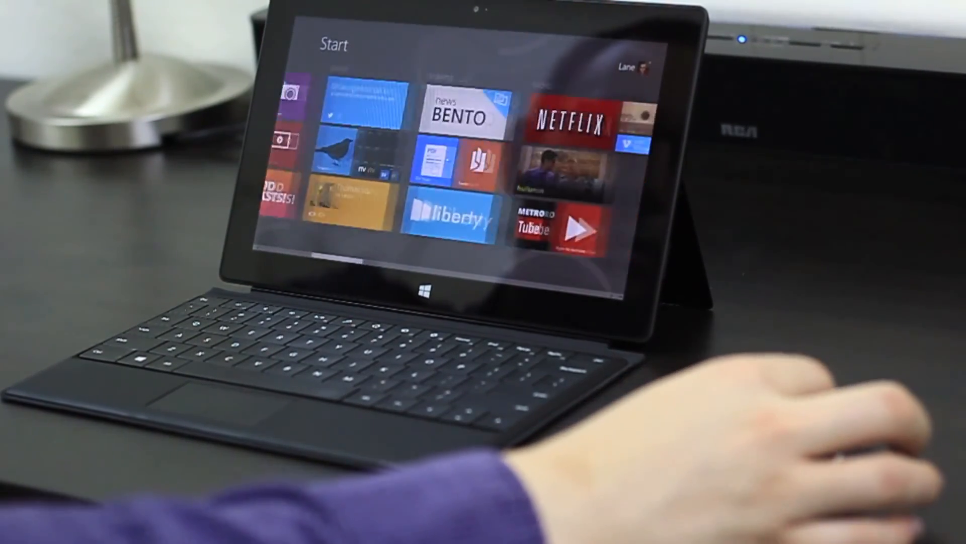